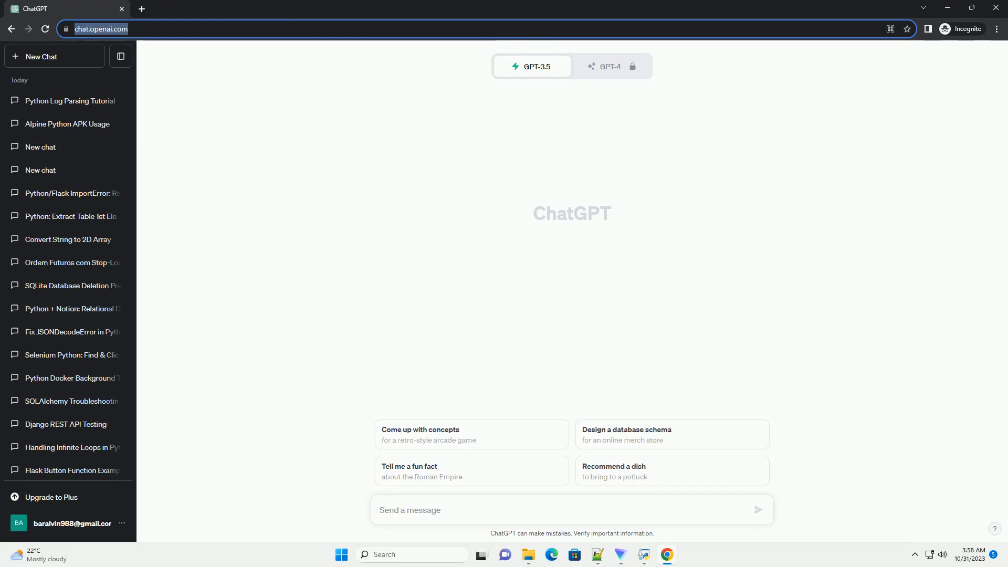
Step: Compose and send a prompt asking for a Python queue simulation tutorial
left_click(758, 510)
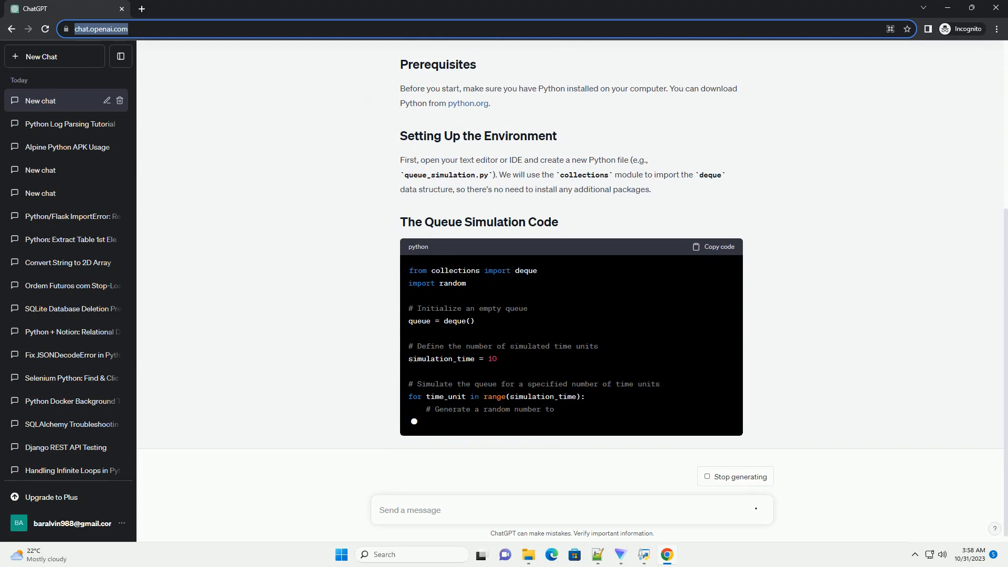
Step: Follow the reply as it writes the queue simulation code block and starts the explanation
scroll("down", 3)
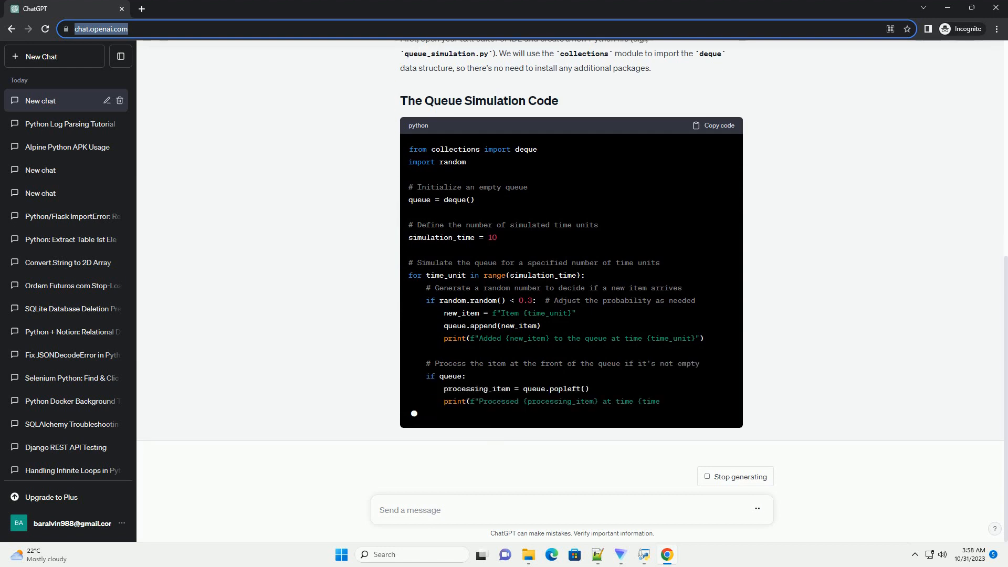
scroll("down", 3)
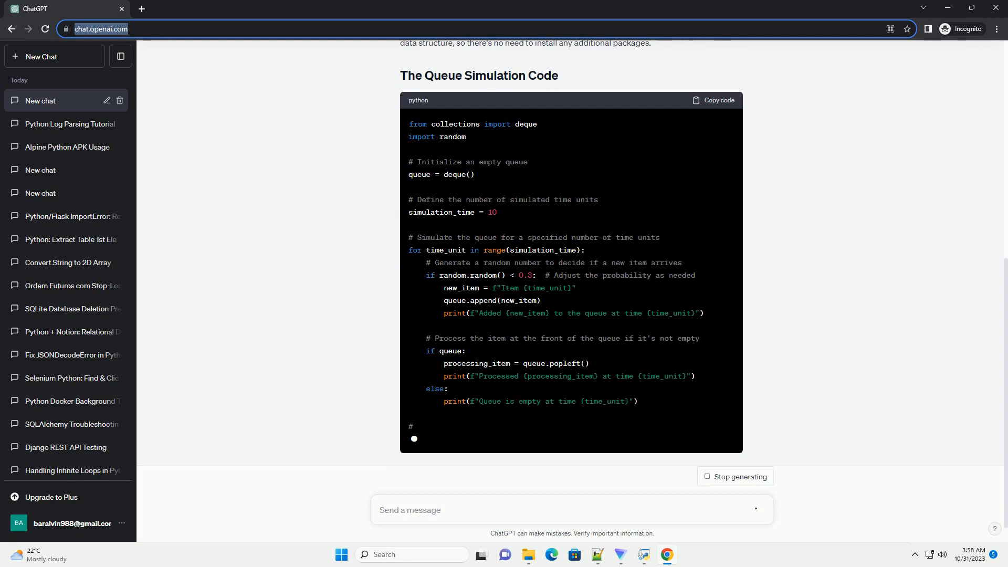
scroll("down", 3)
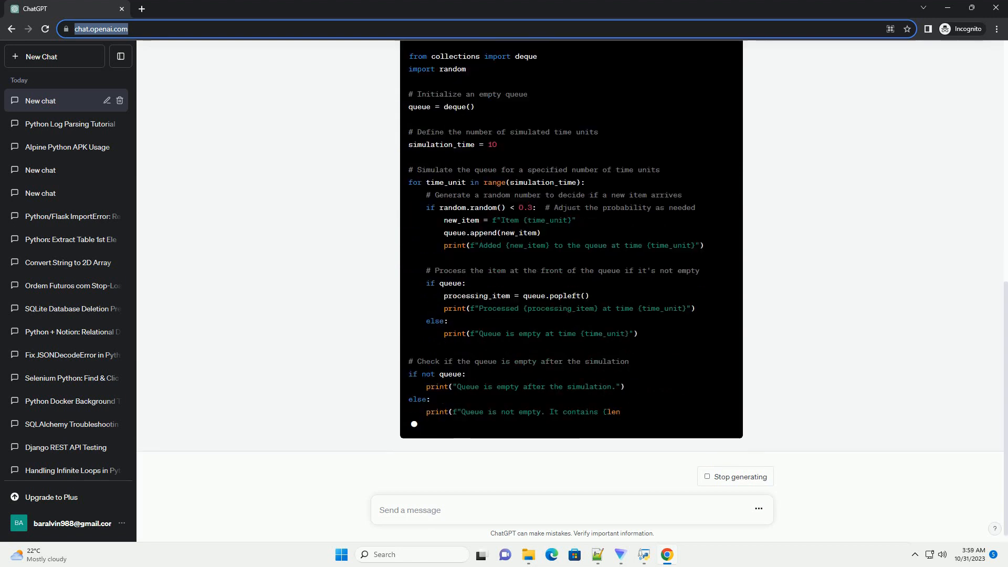
scroll("down", 3)
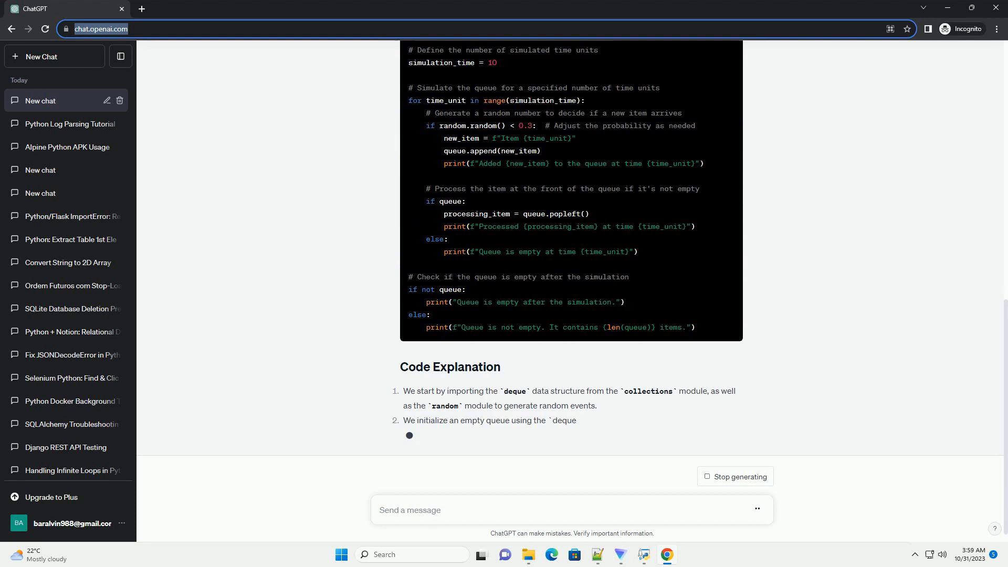
Step: Follow the reply through the nine-point explanation and run command to its end
scroll("down", 3)
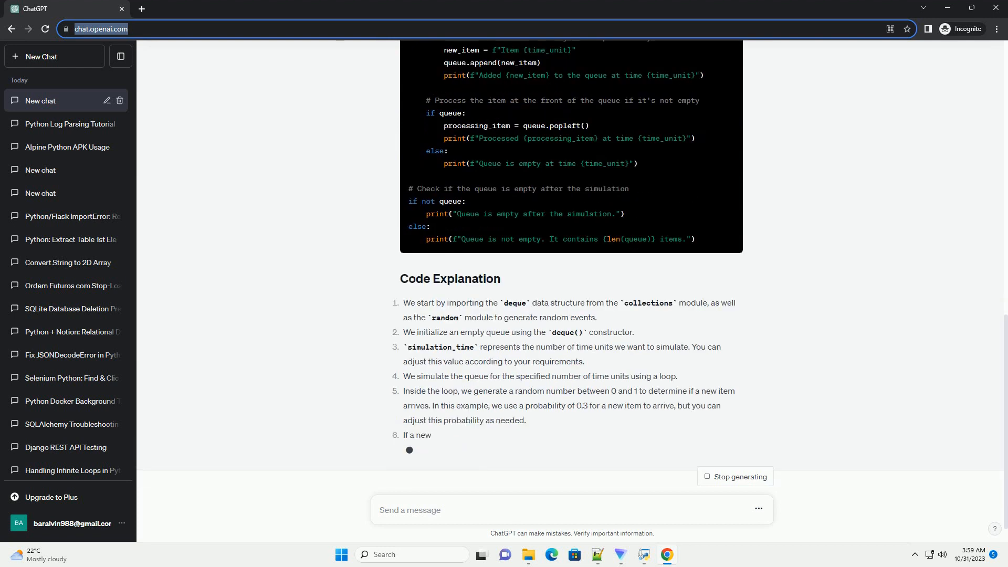
scroll("down", 3)
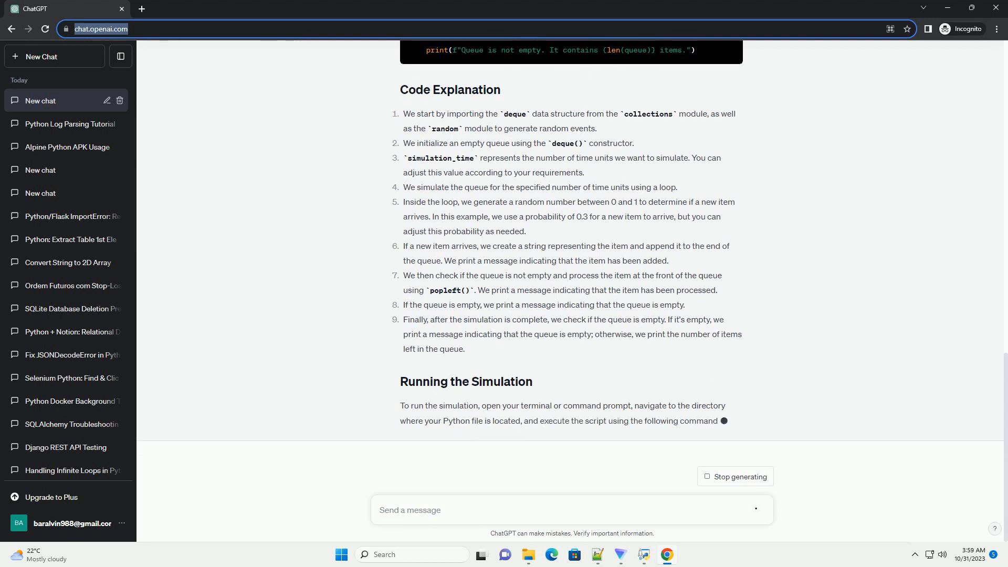
scroll("down", 3)
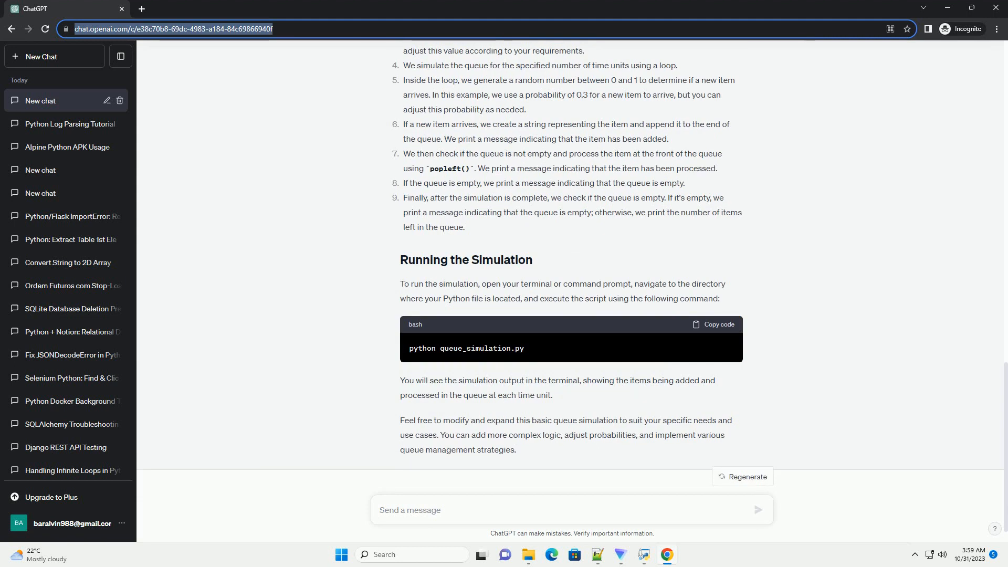
Step: Start renaming the chat in the sidebar, beginning with 'Q'
type("Q")
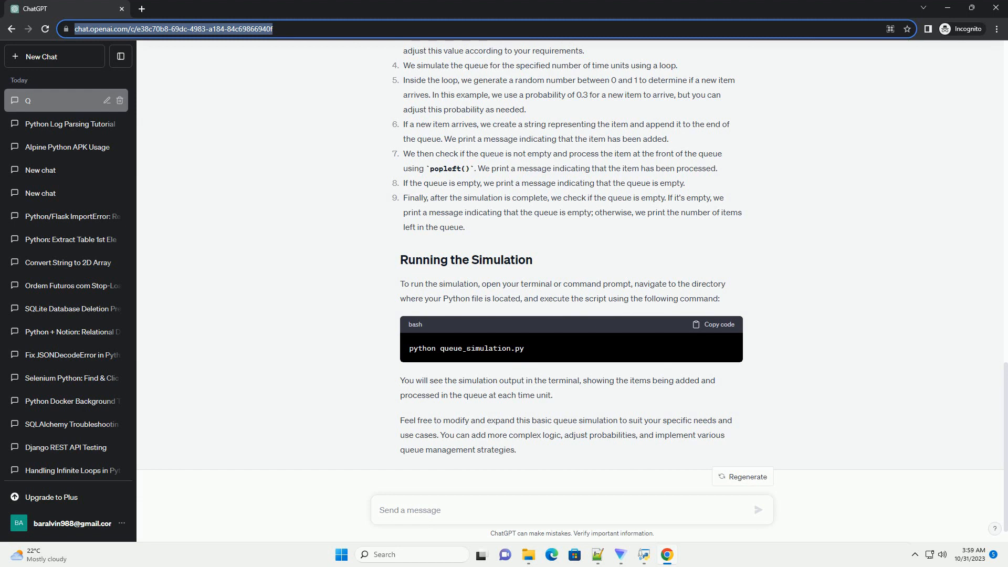